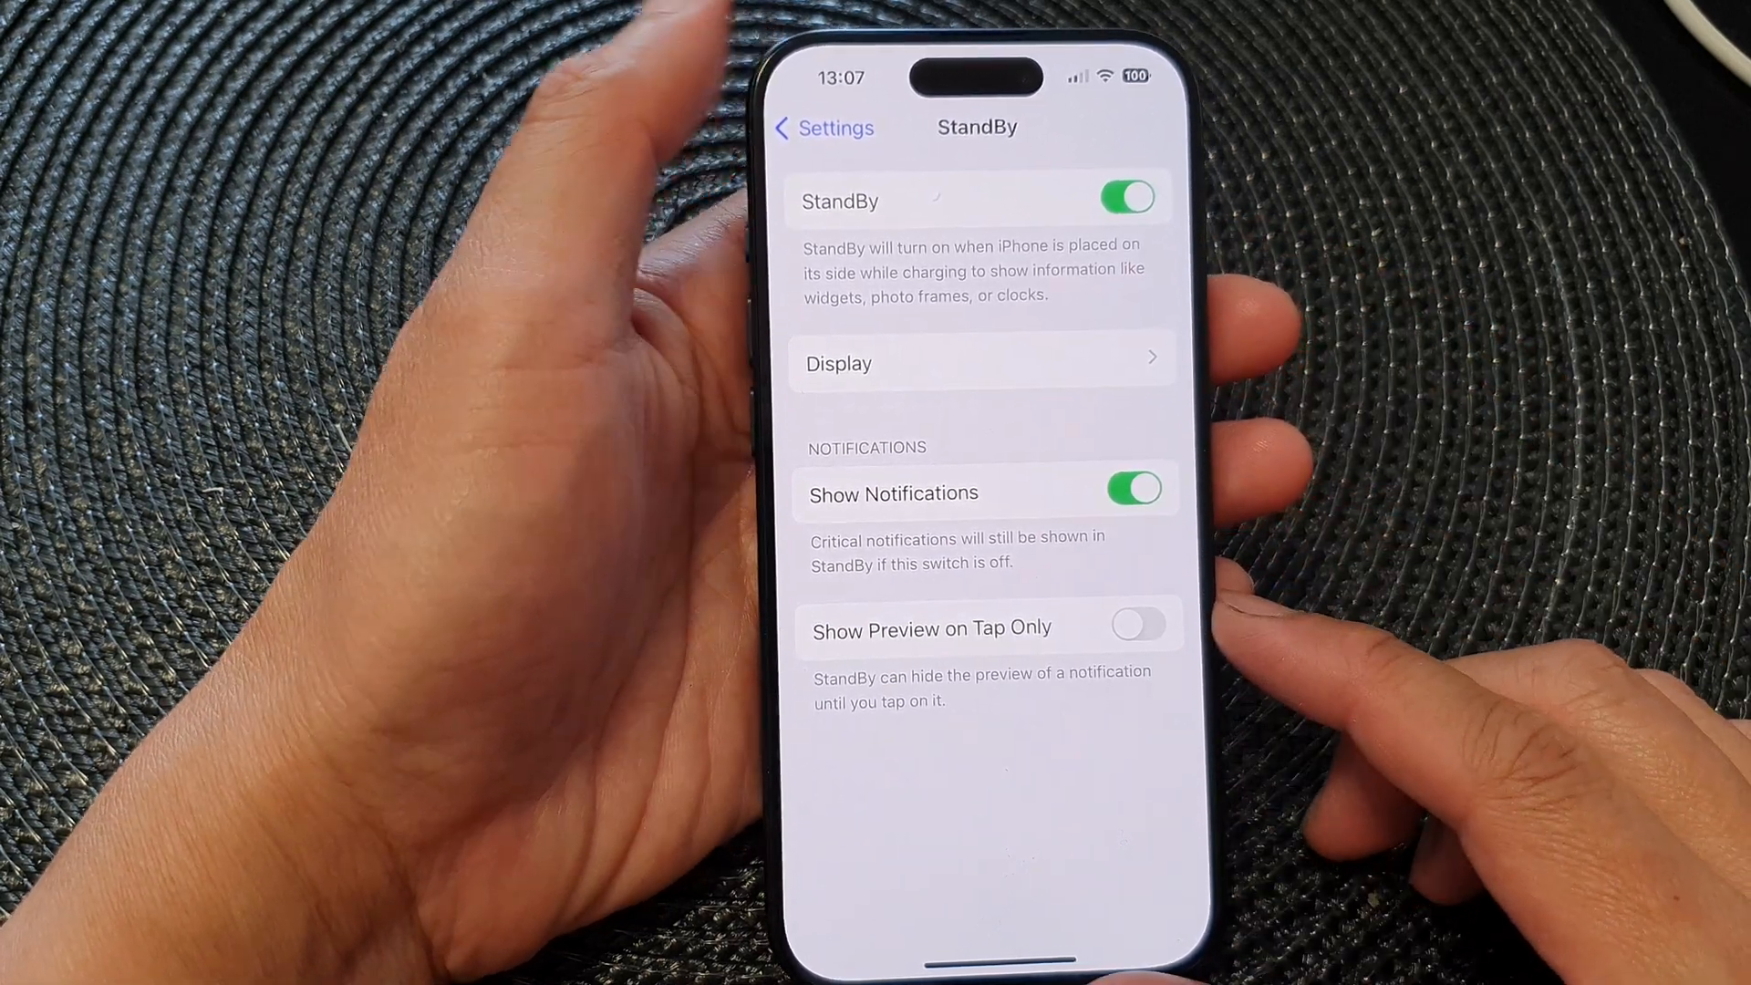
# - Leave the StandBy settings and return to the iPhone home screen
pyautogui.click(814, 127)
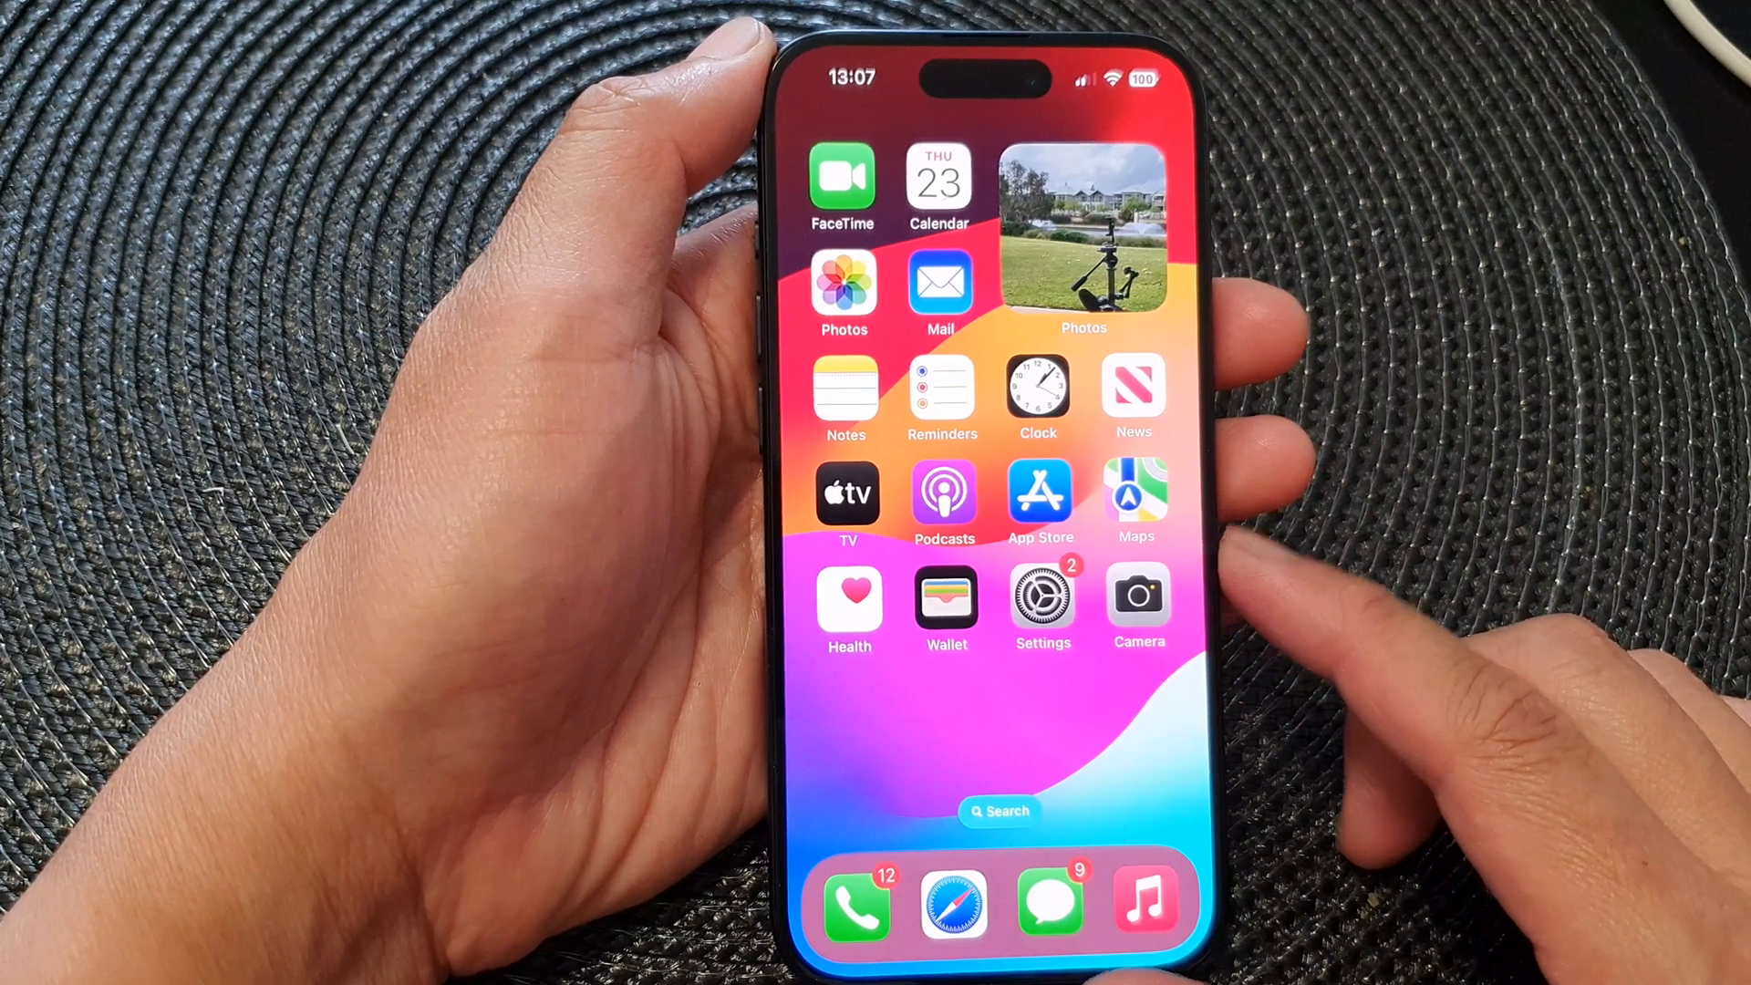
# - Reopen Settings and go to the StandBy page showing StandBy and Show Notifications on
pyautogui.click(1042, 592)
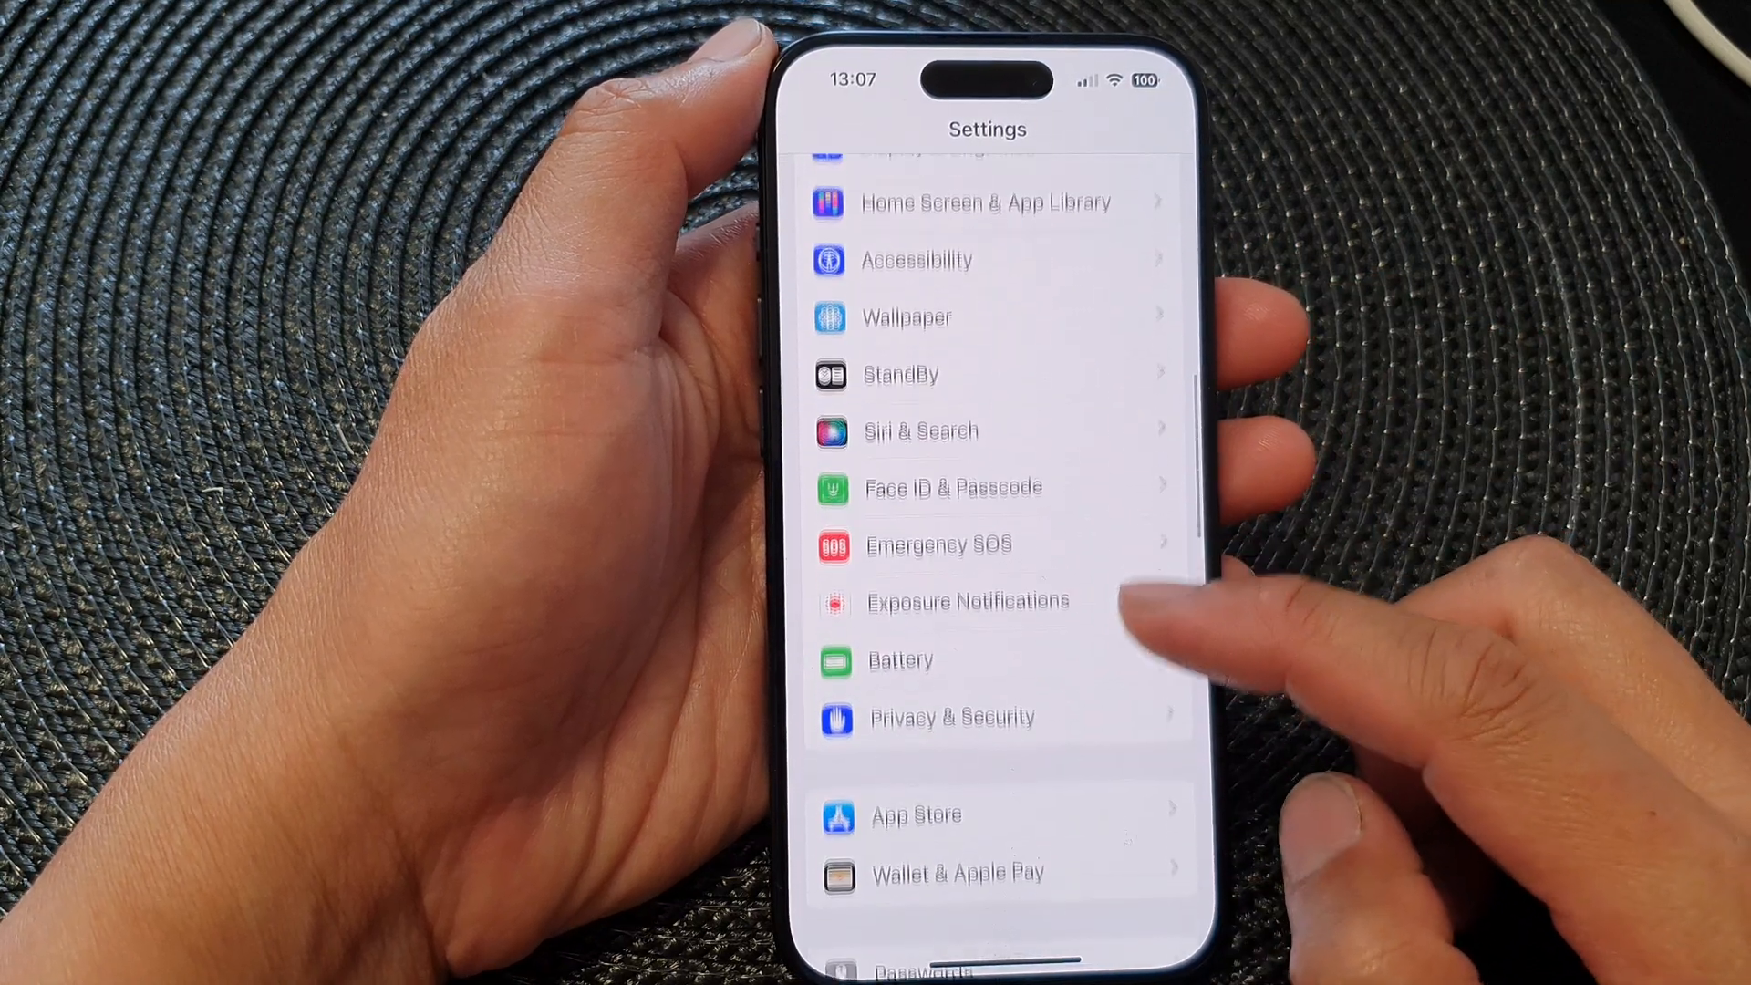
pyautogui.scroll(-3)
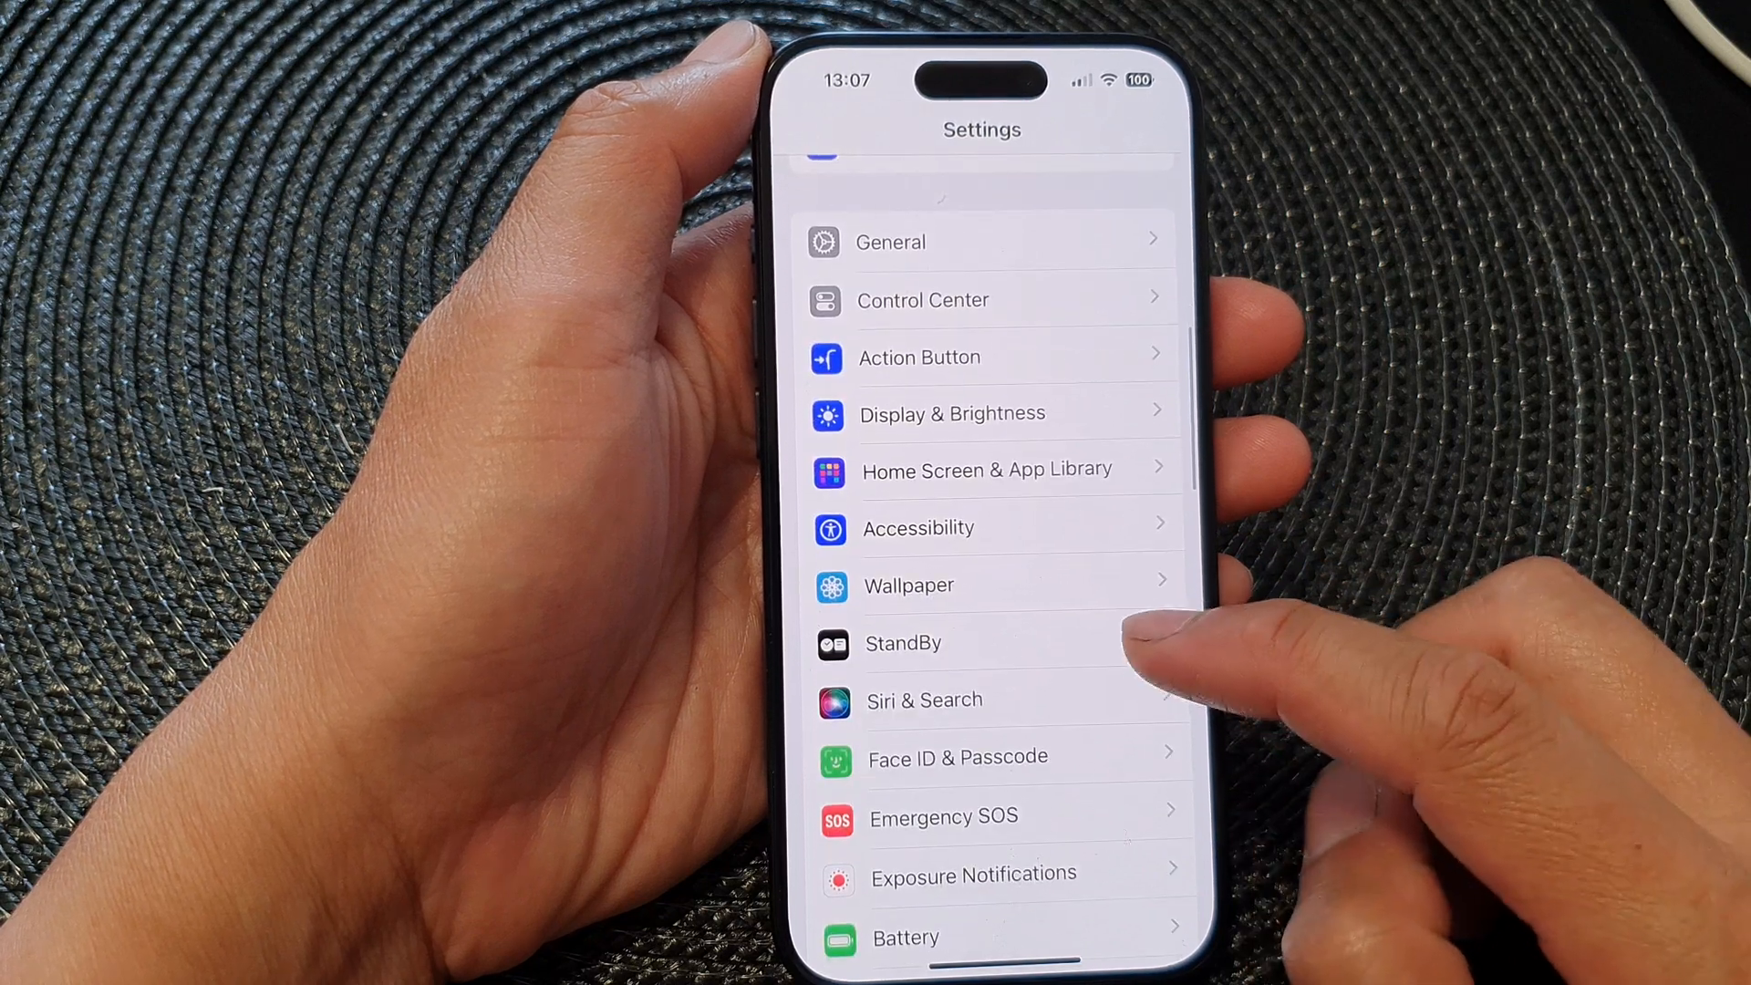
pyautogui.click(903, 644)
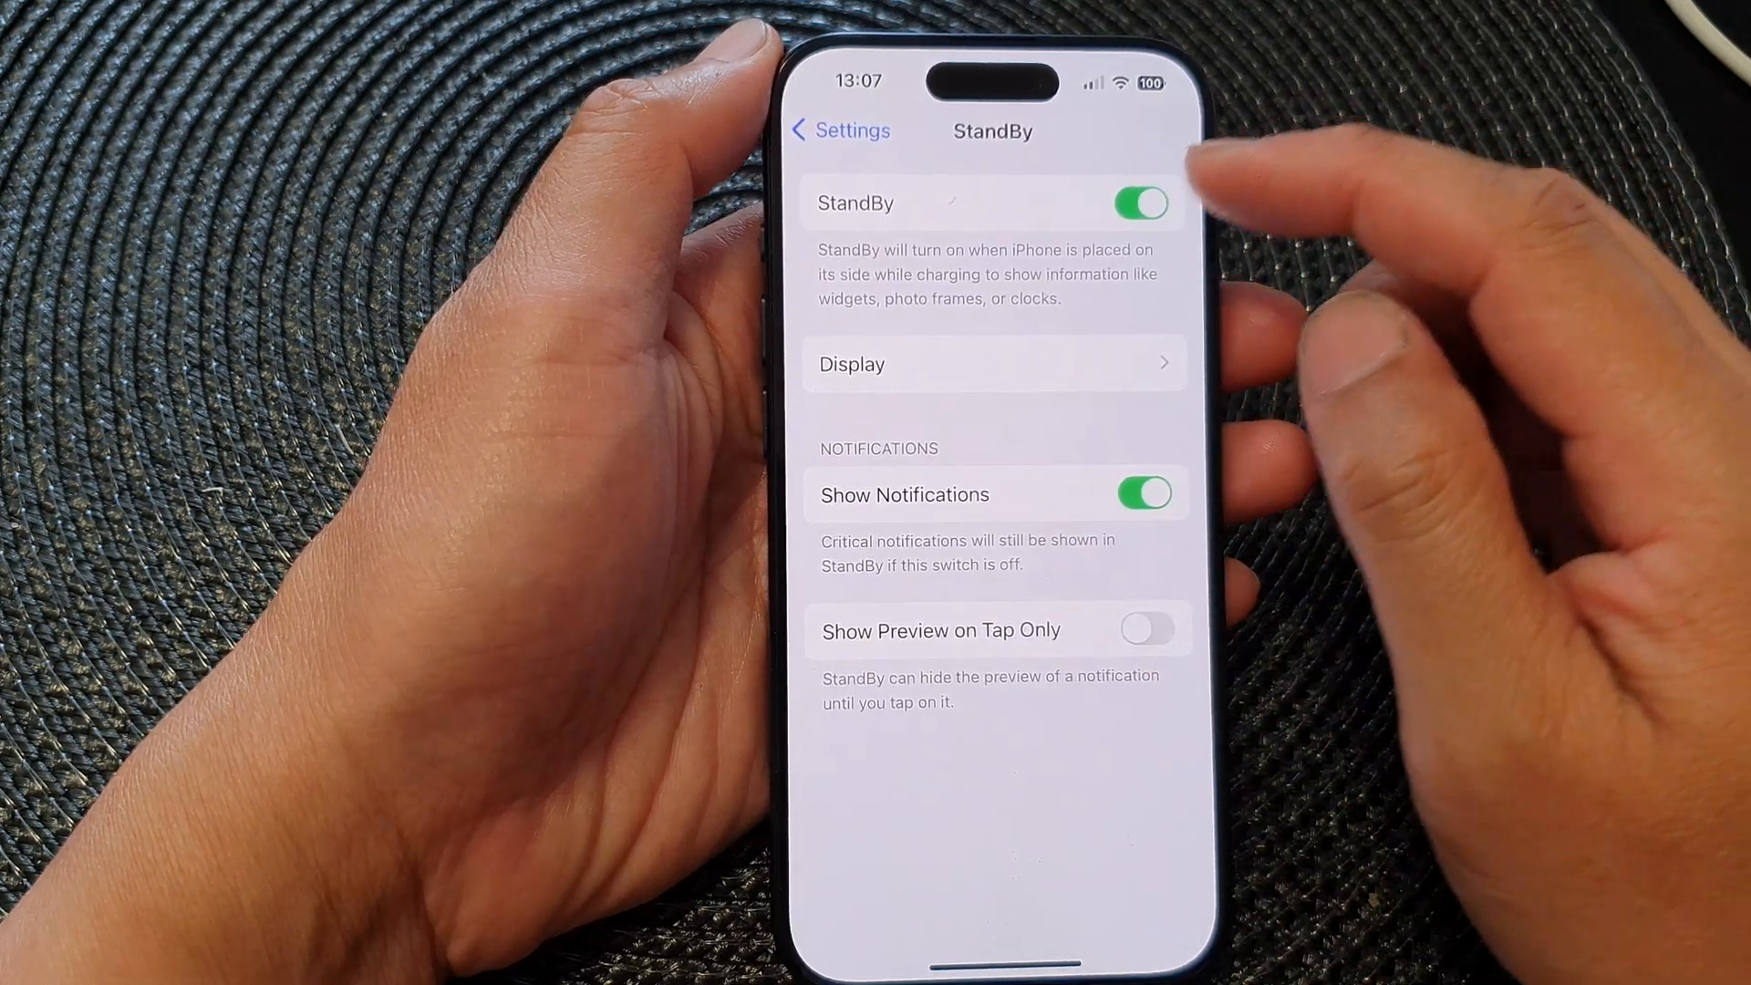
# - Switch StandBy off and back on, then go into its Display options
pyautogui.click(1138, 203)
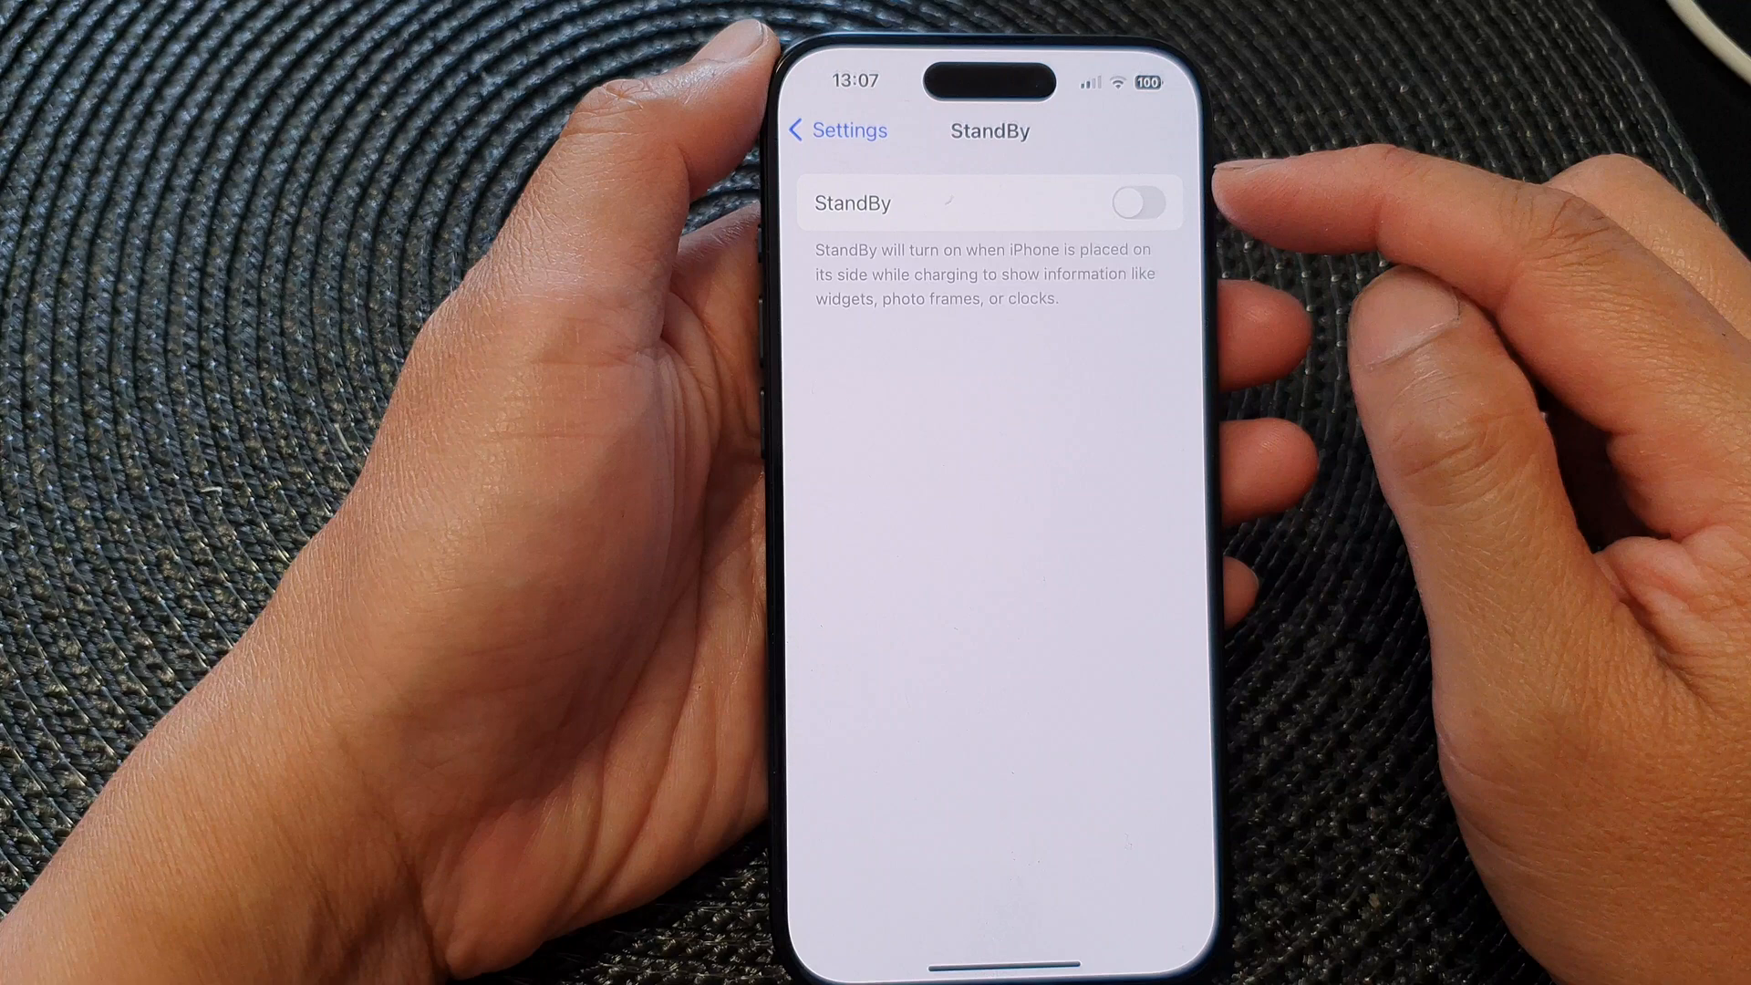
pyautogui.click(1134, 203)
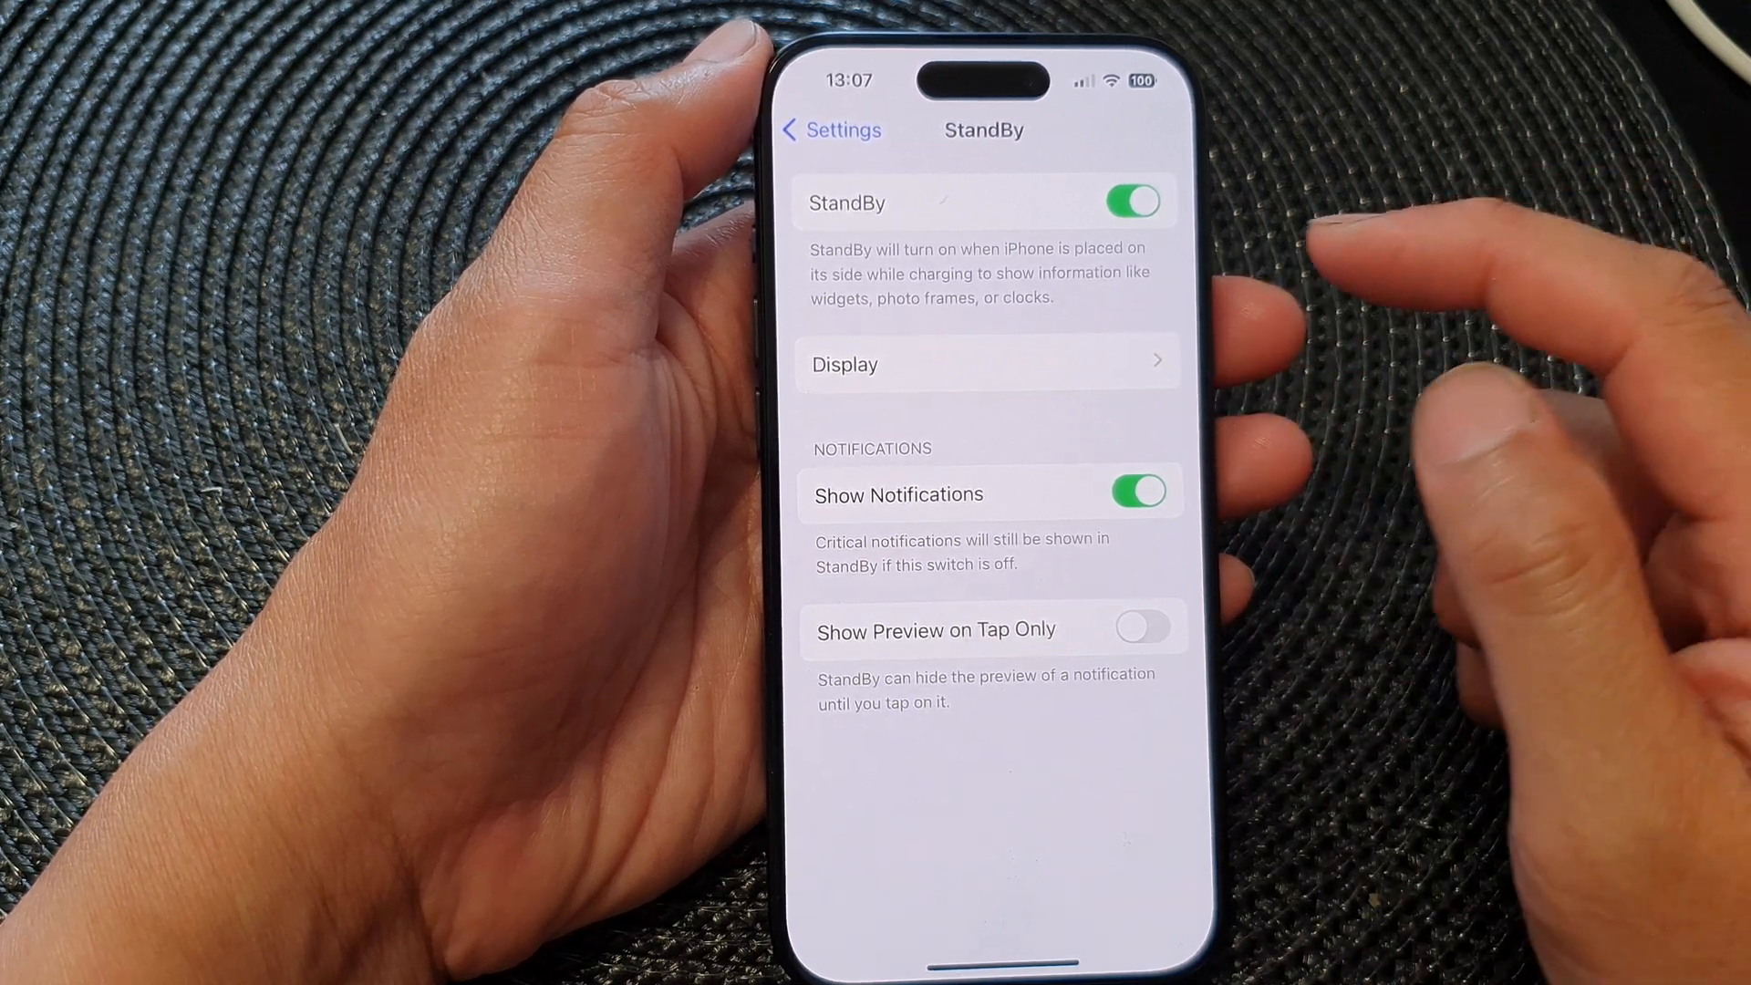
pyautogui.click(987, 364)
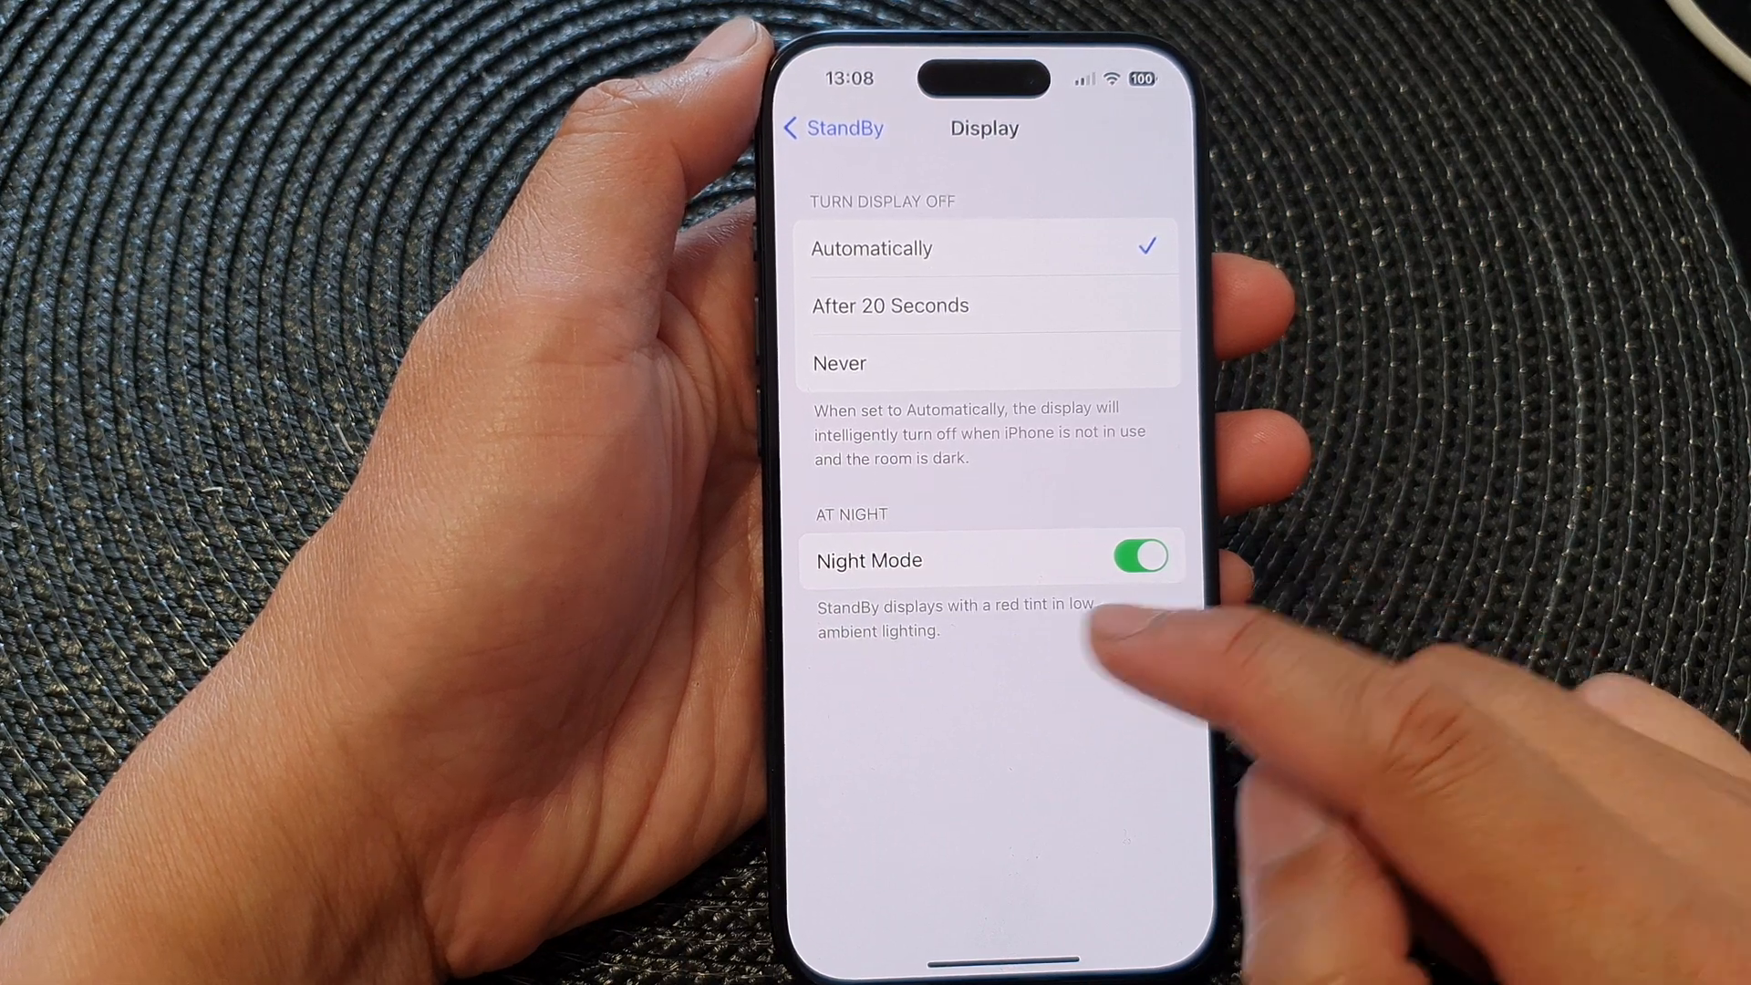
# - Toggle Night Mode and return to the main StandBy settings page
pyautogui.click(1138, 558)
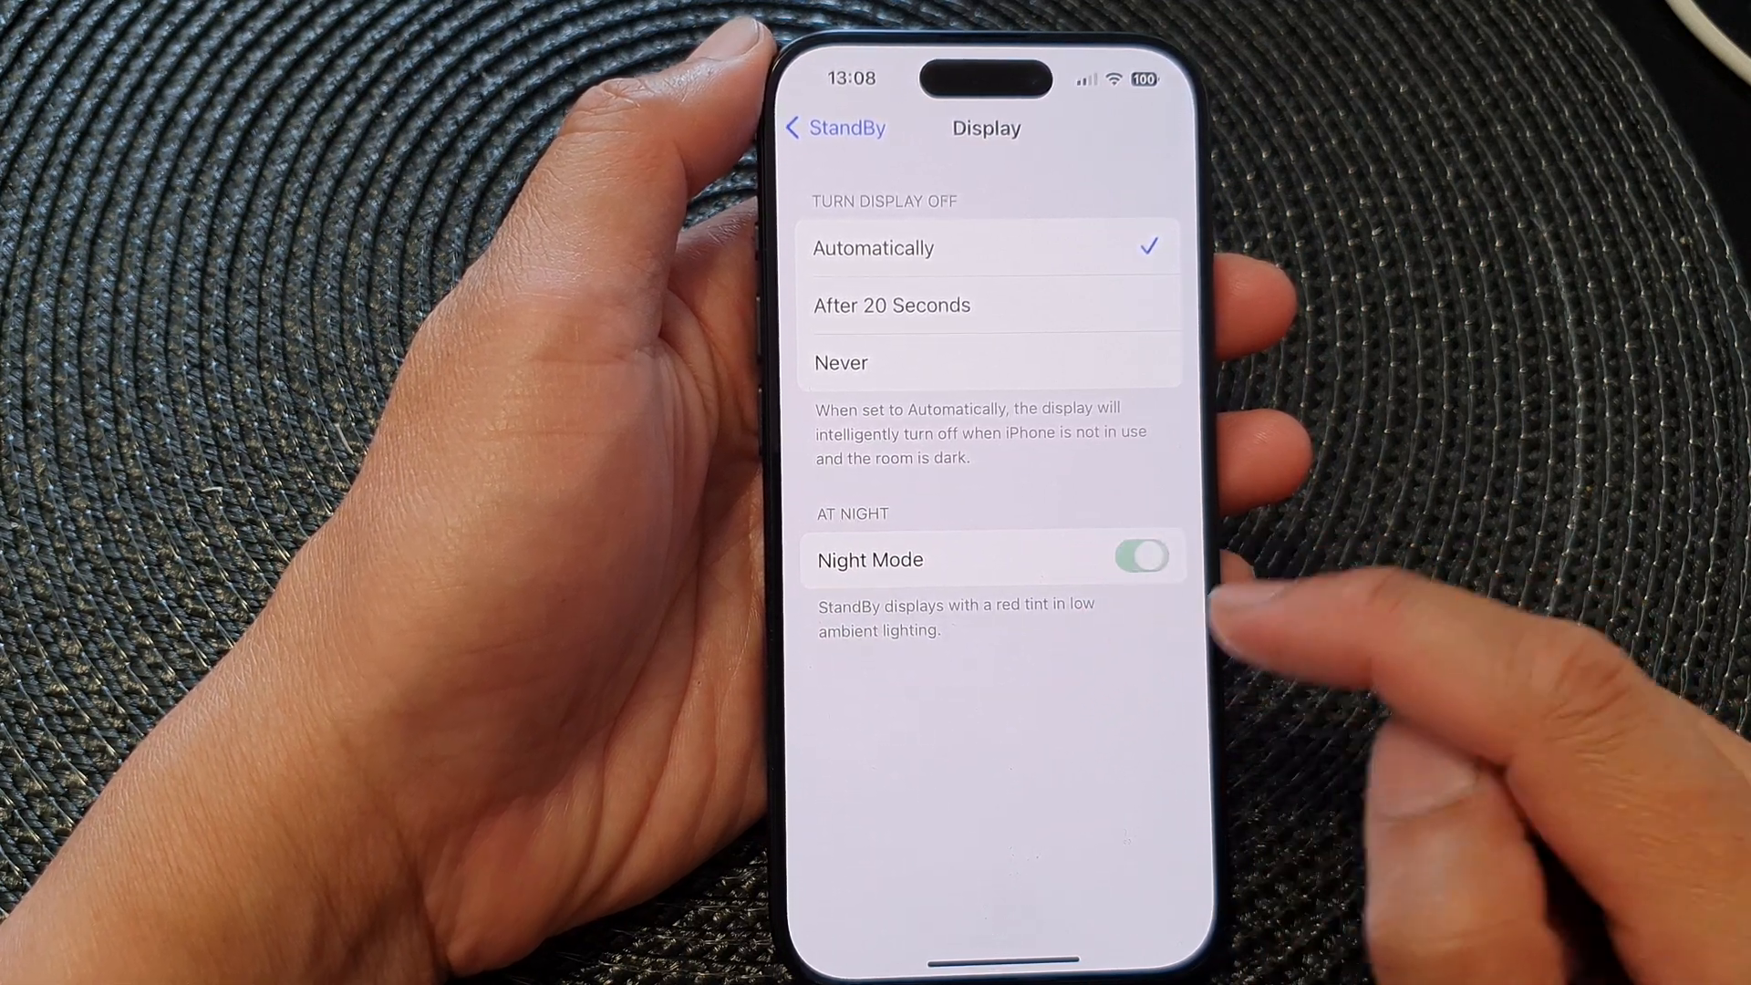
pyautogui.click(834, 128)
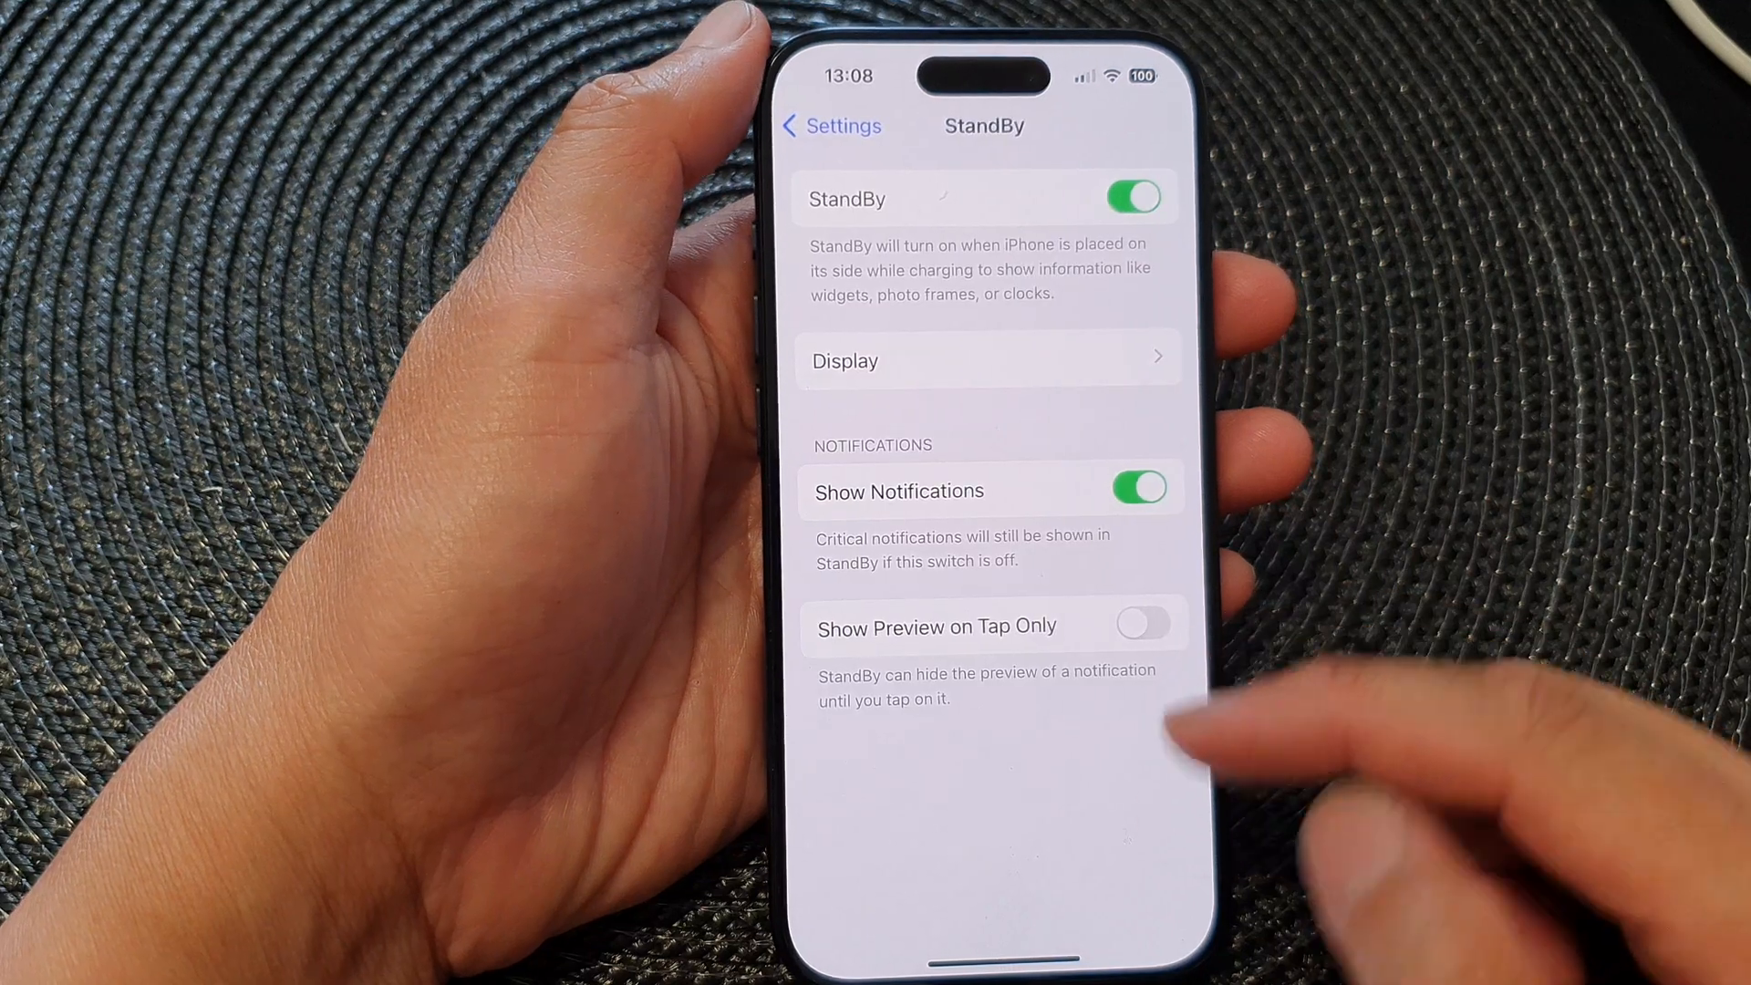